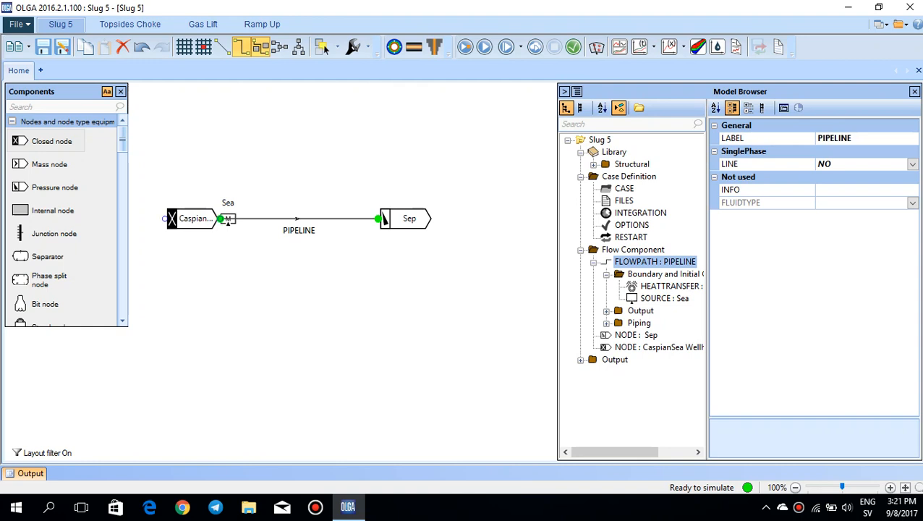
mouse_move(226, 219)
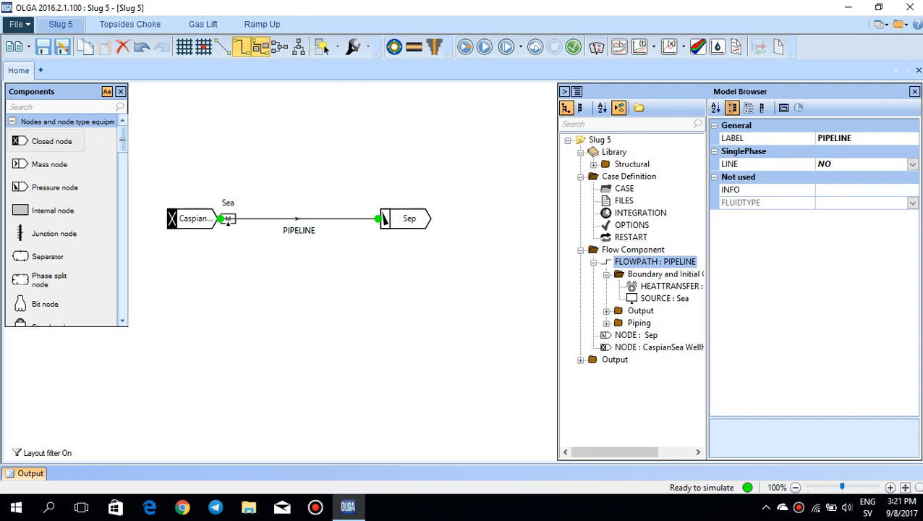
Show the Sep separator node's properties in the Model Browser
left_click(408, 217)
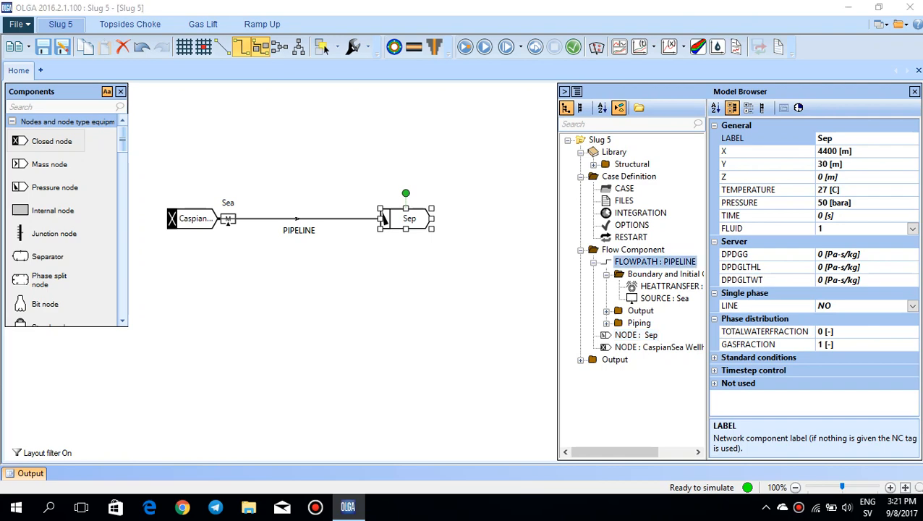
double_click(298, 217)
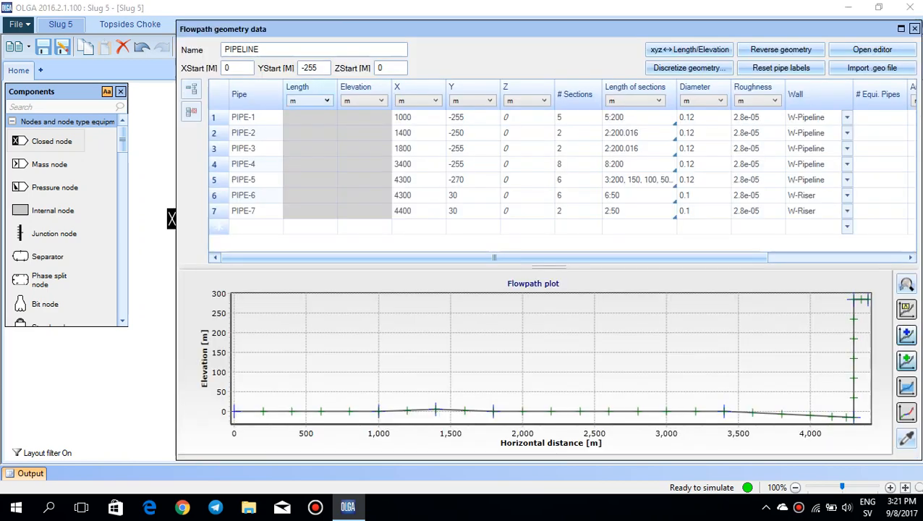
mouse_move(309, 101)
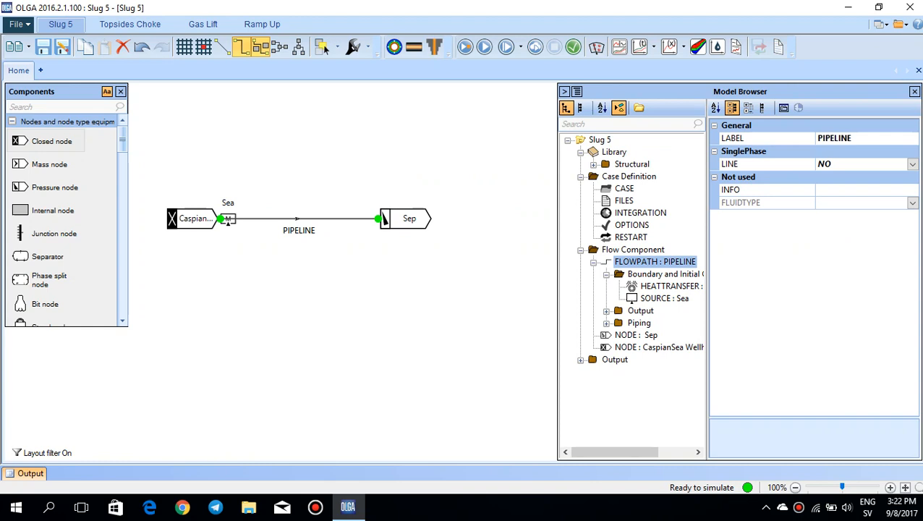
Review the Sea source and 2-hour integration settings, run Slug 5 in batch, and list trend variables
left_click(662, 298)
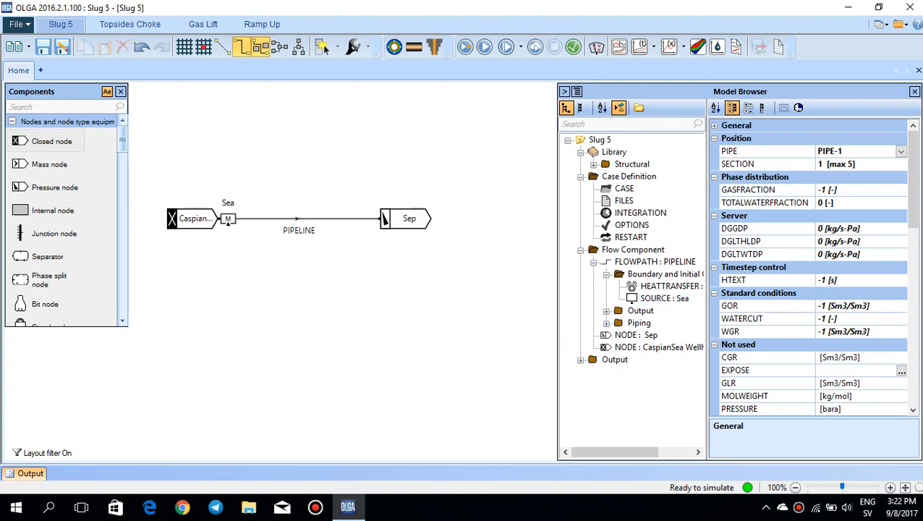
left_click(663, 298)
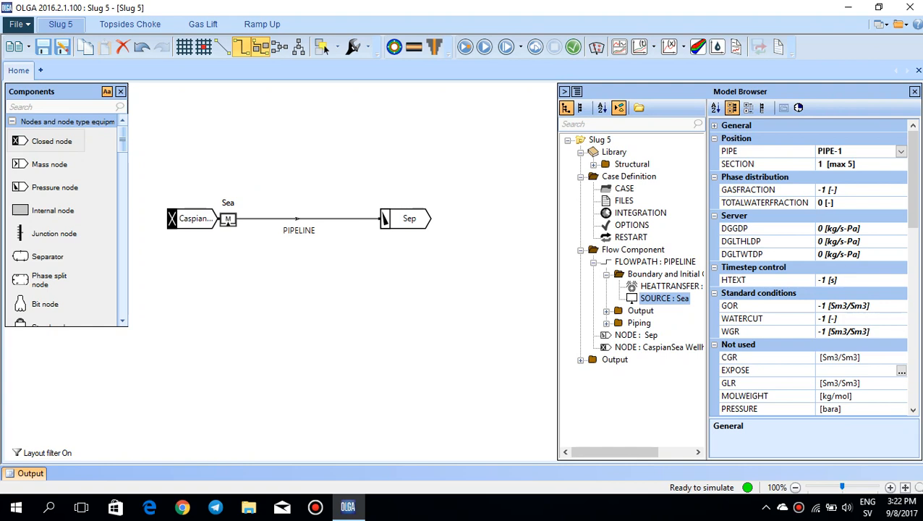
left_click(639, 211)
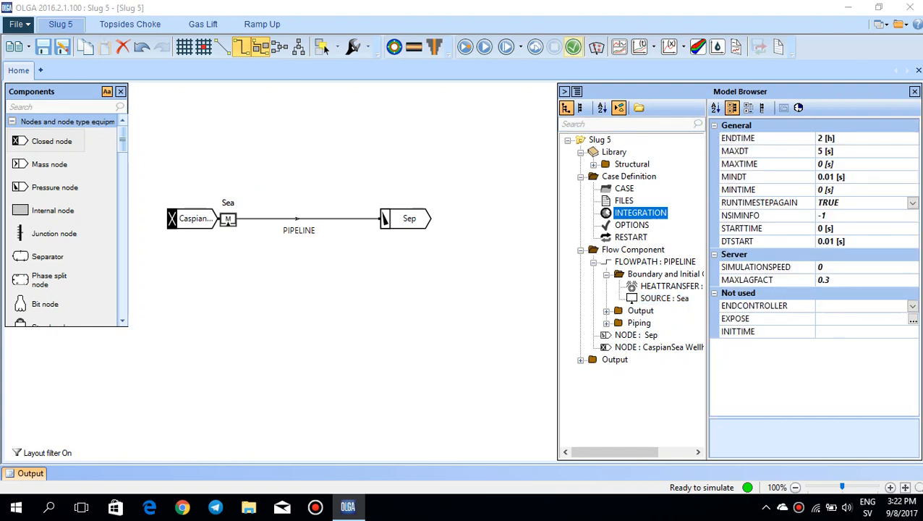
left_click(466, 47)
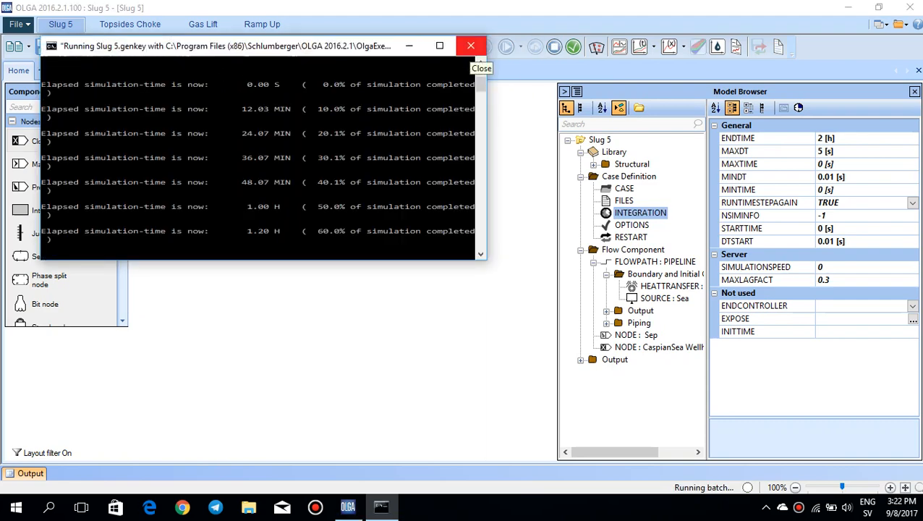
left_click(472, 45)
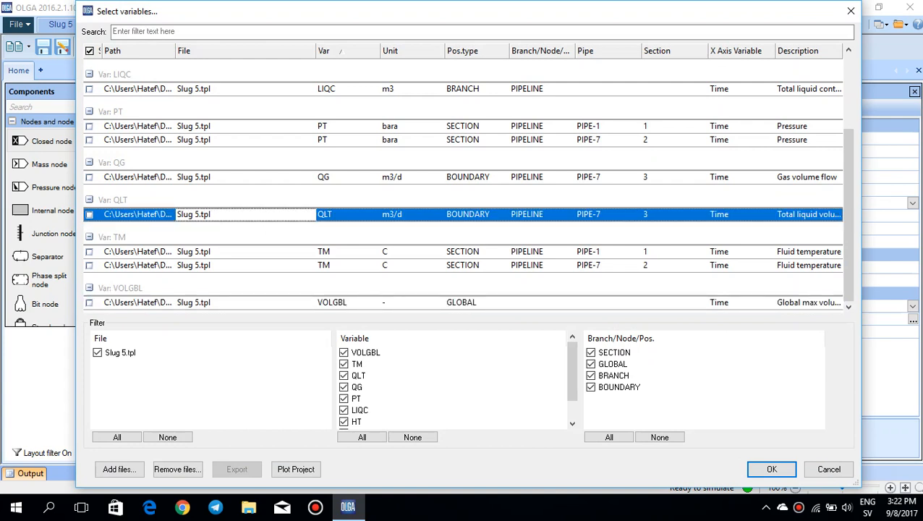
Create a trend plot of QLT total liquid volume flow at the PIPE-7 outlet boundary
left_click(89, 214)
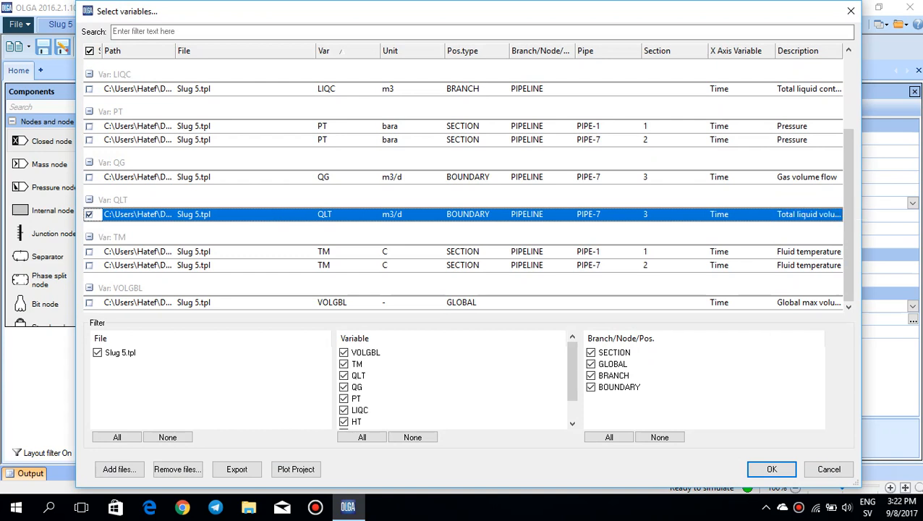
left_click(771, 468)
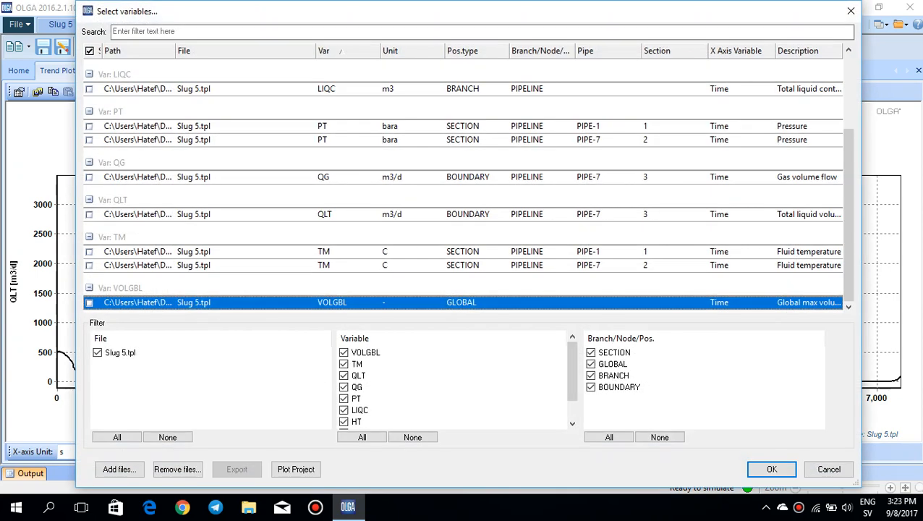
Filter the variable list by PT for PIPE-7, then leave the QLT trend with slug peaks near 3000 m3/d showing
type("PT")
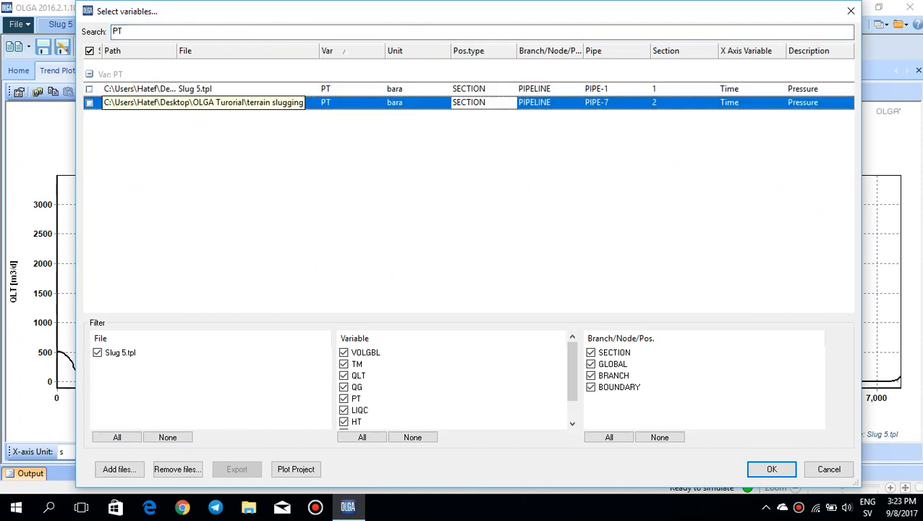
left_click(771, 469)
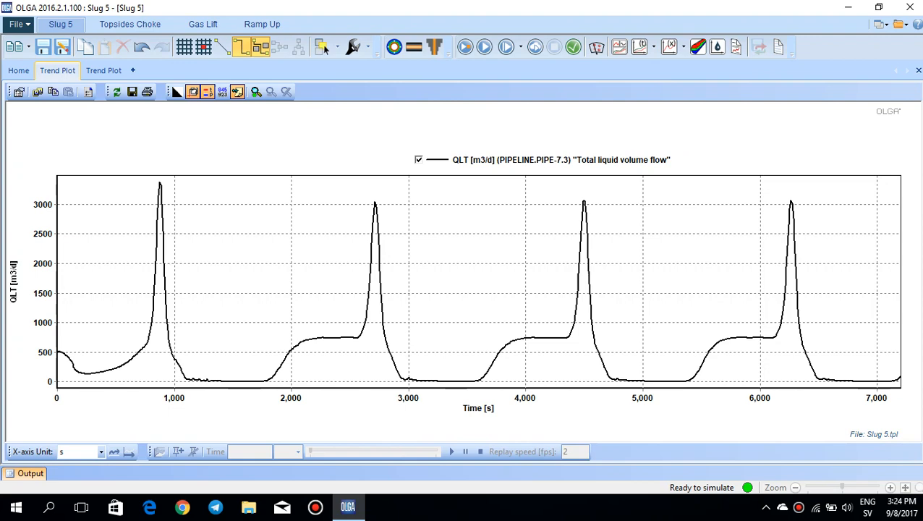
Return from the trend plot to the Slug 5 network model via Home
left_click(19, 69)
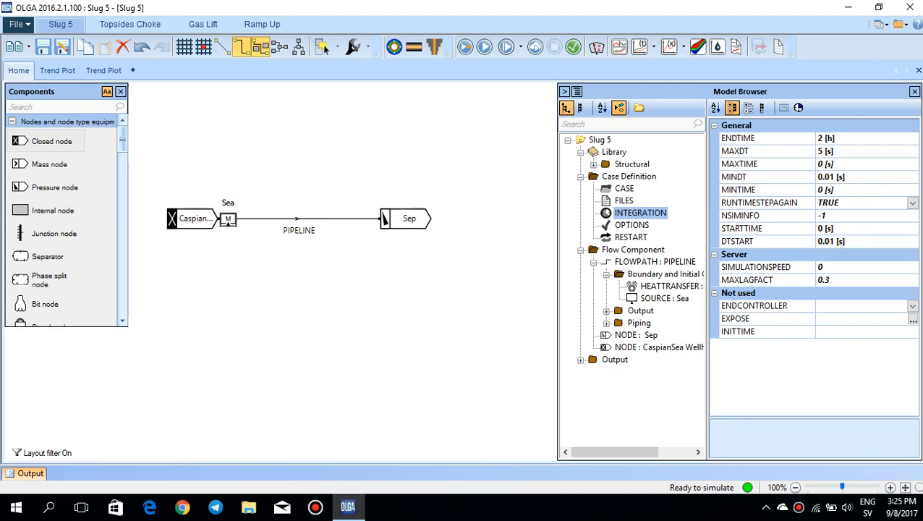
Switch to the Topsides Choke case and show the choke valve: orifice, 0.1 m diameter, opening 0.01
left_click(663, 298)
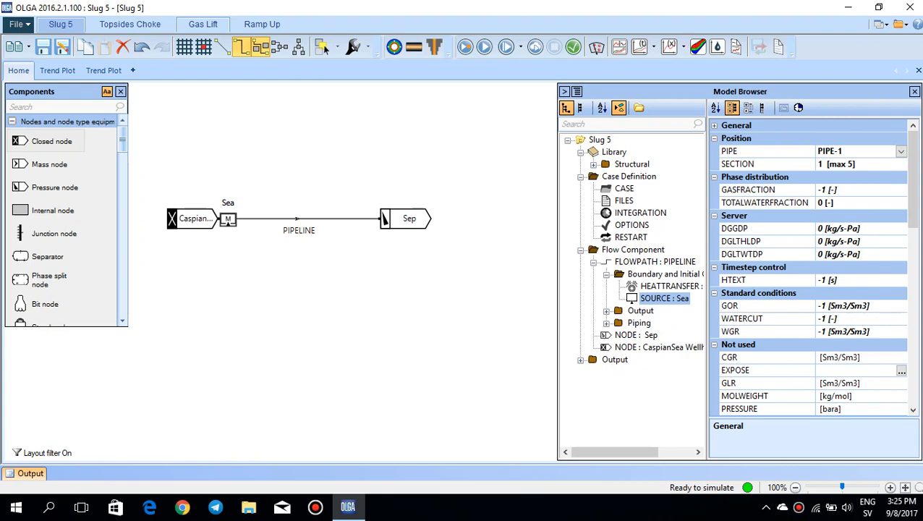
left_click(130, 23)
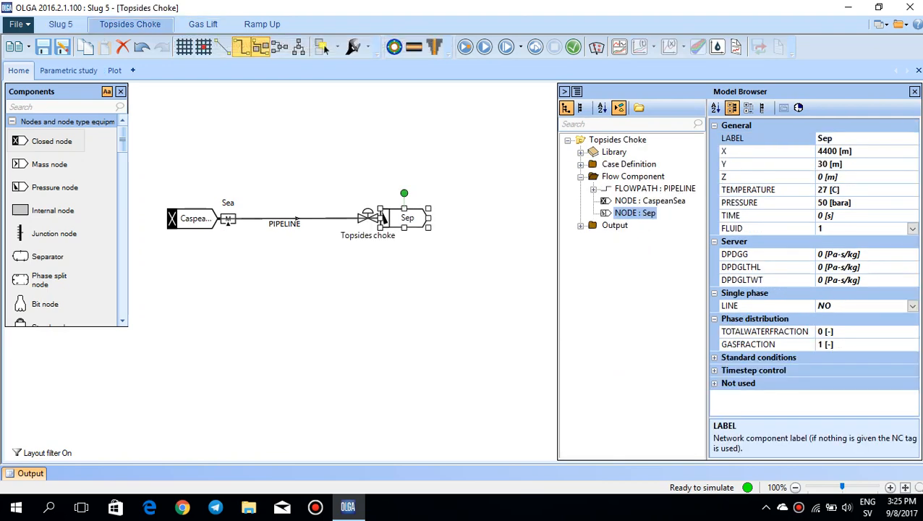
left_click(368, 217)
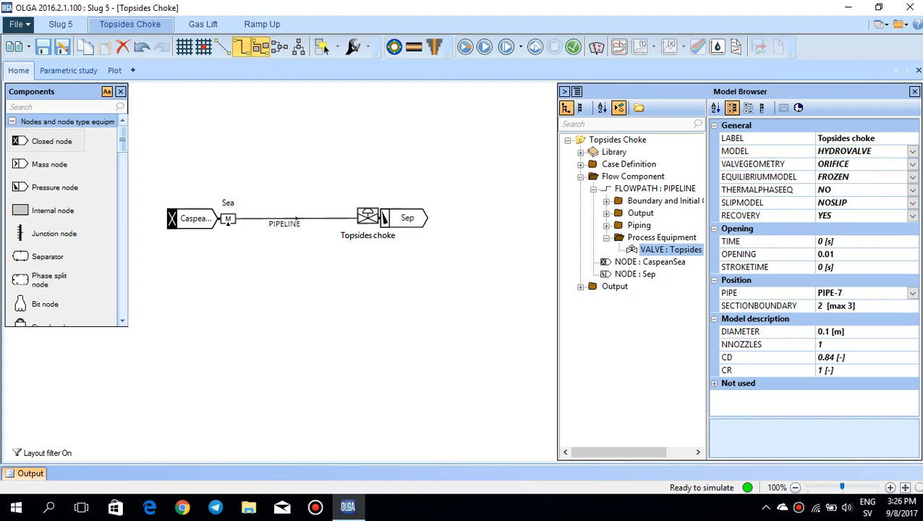
Check the Sea source and run the Topsides Choke case in batch
left_click(664, 226)
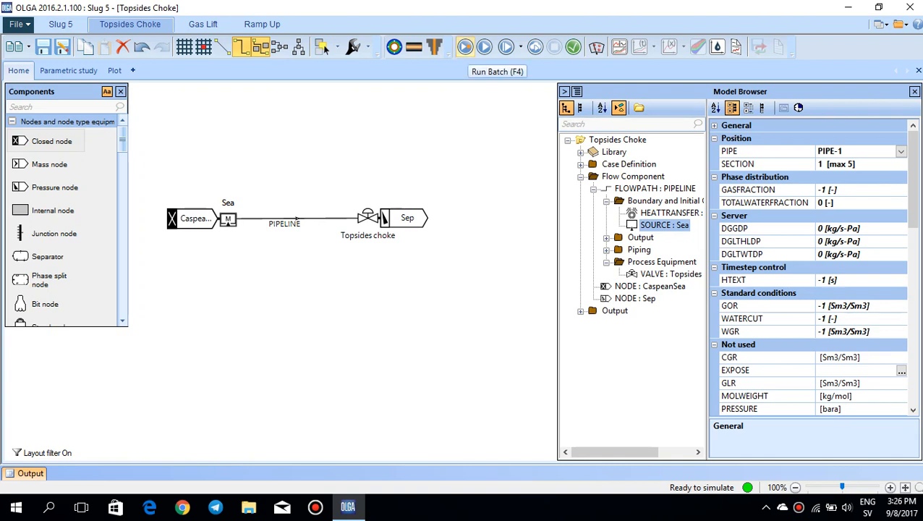
left_click(464, 46)
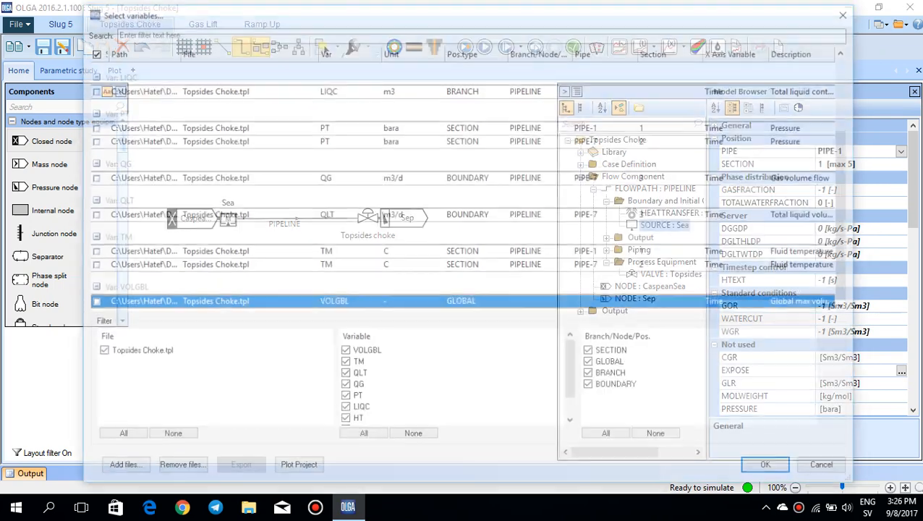
Plot QLT at PIPE-7 for Topsides Choke, settling near 494 m3/d, then return to the model
type("QLT")
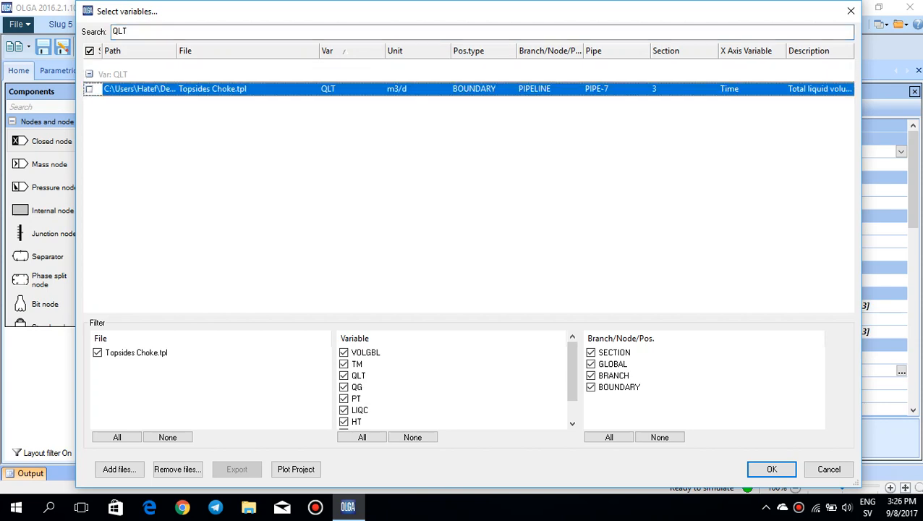
left_click(88, 89)
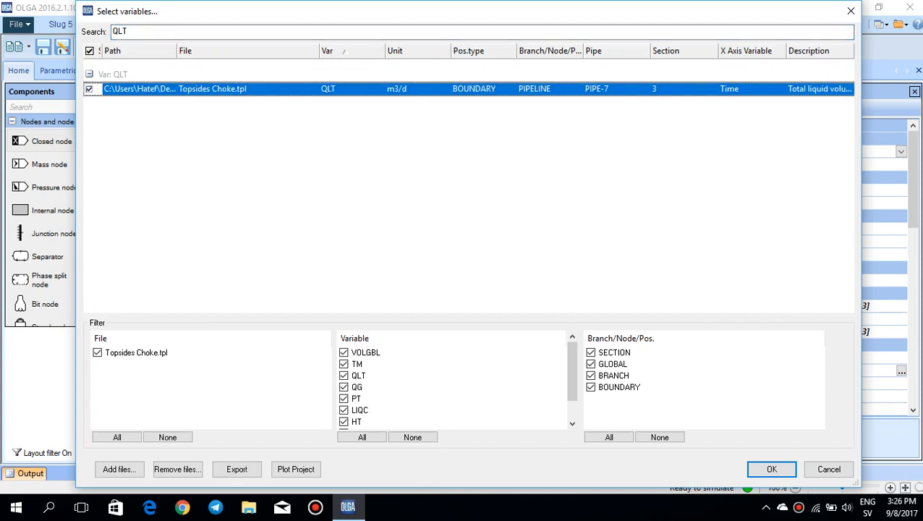
left_click(771, 469)
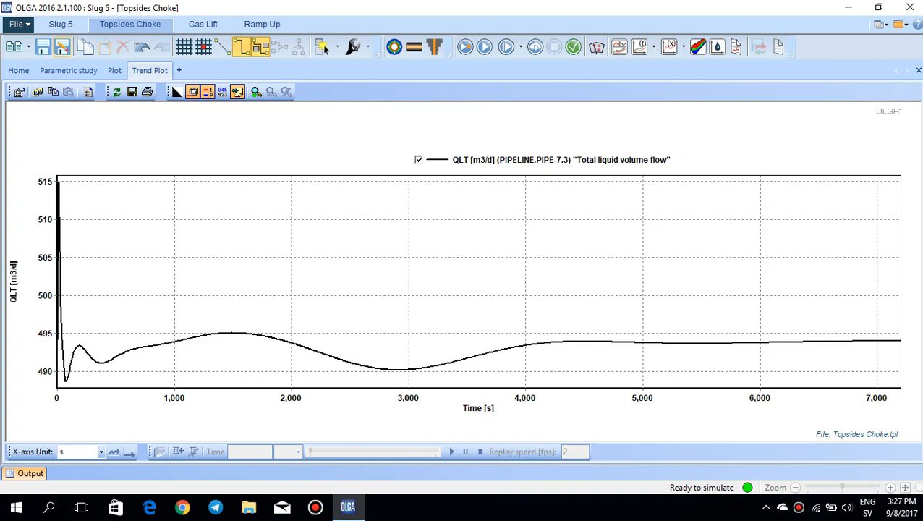
left_click(19, 69)
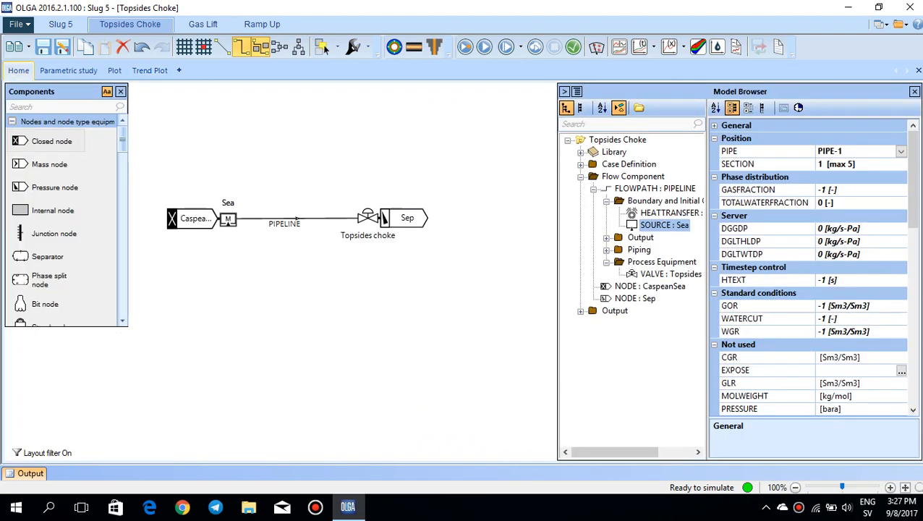
Start the batch run and watch the QLT trend show slug peaks near 2000 m3/d
left_click(671, 274)
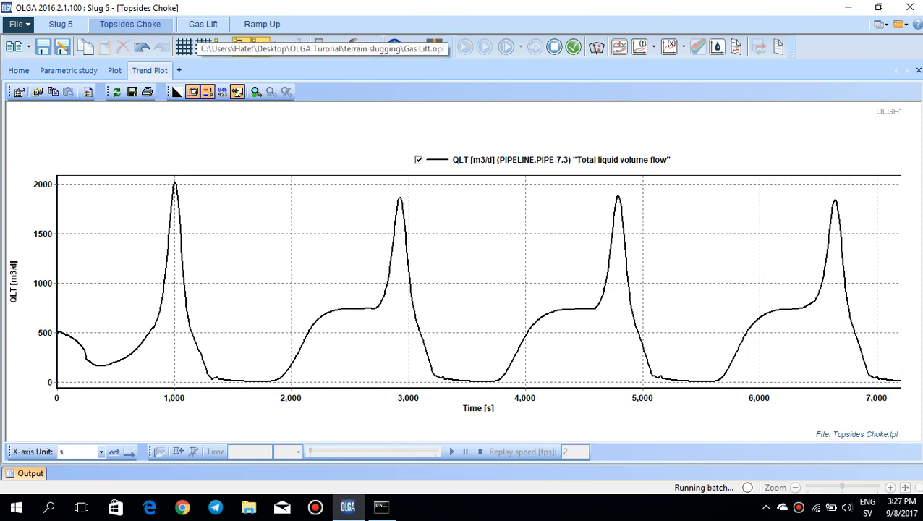
Switch to the Gas Lift case and open the PIPELINE flowpath geometry table of seven pipe sections
left_click(202, 23)
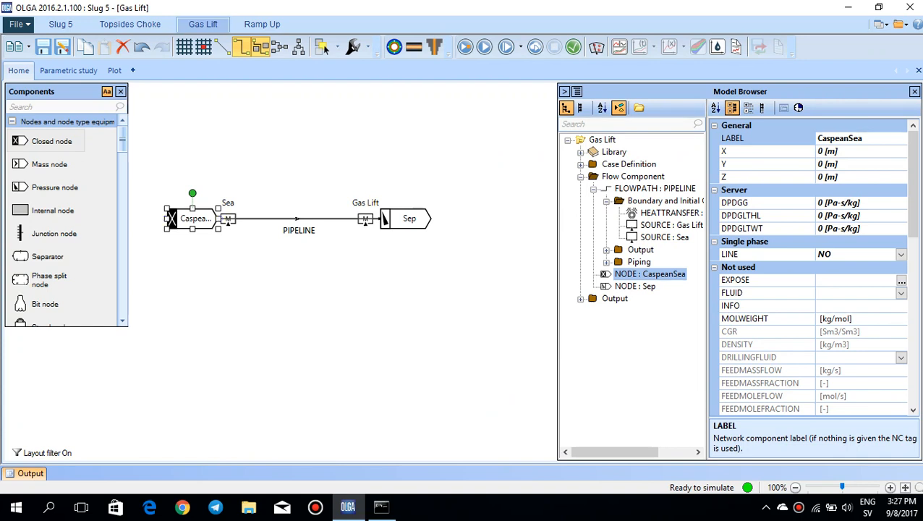
left_click(664, 237)
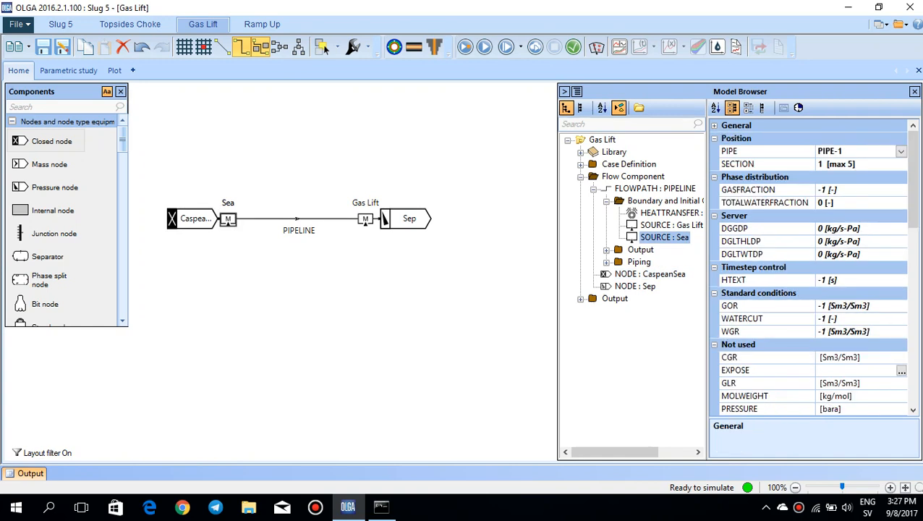
left_click(671, 225)
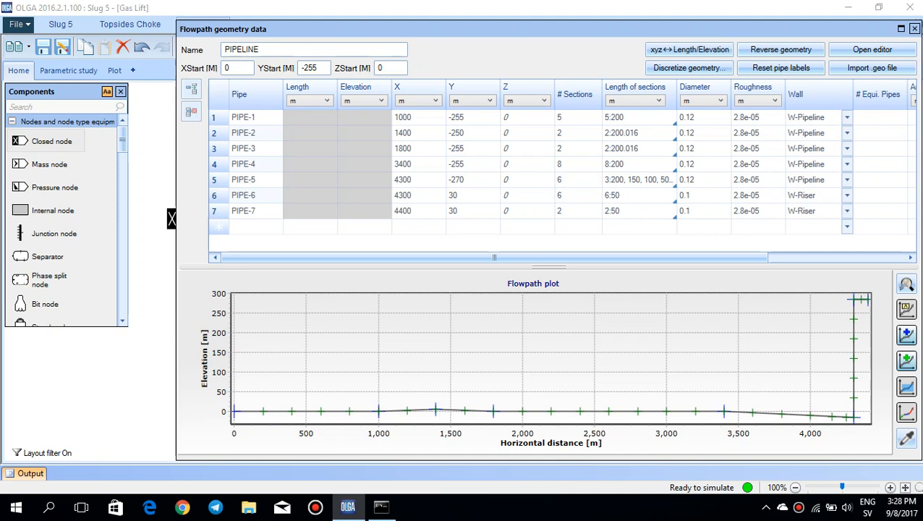
Review the PIPE-6 riser row in the geometry table and return to the model
left_click(418, 194)
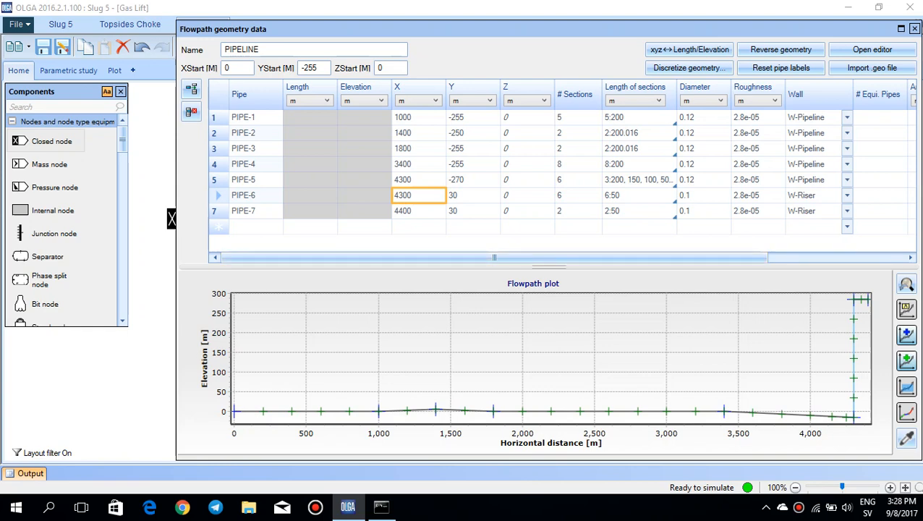
left_click(914, 29)
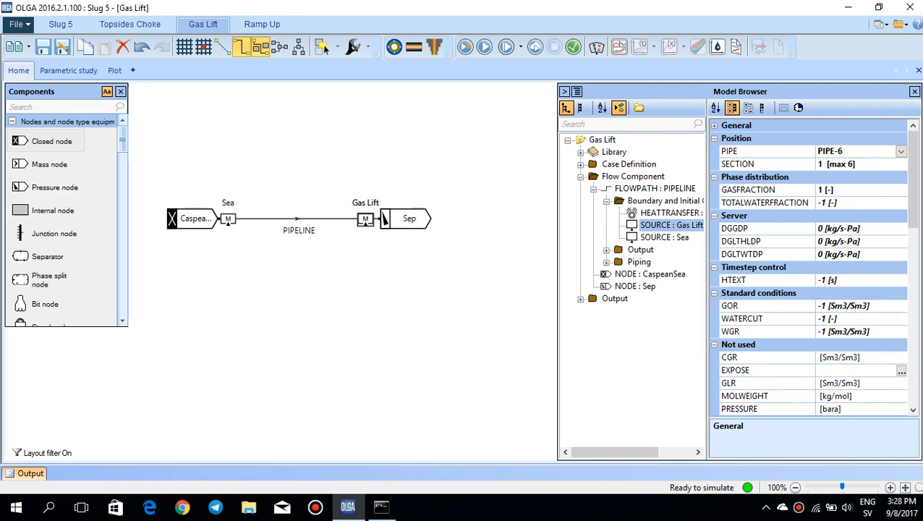
Confirm the Gas Lift source label and select SOURCE : Gas Lift in the model tree
scroll("down", 3)
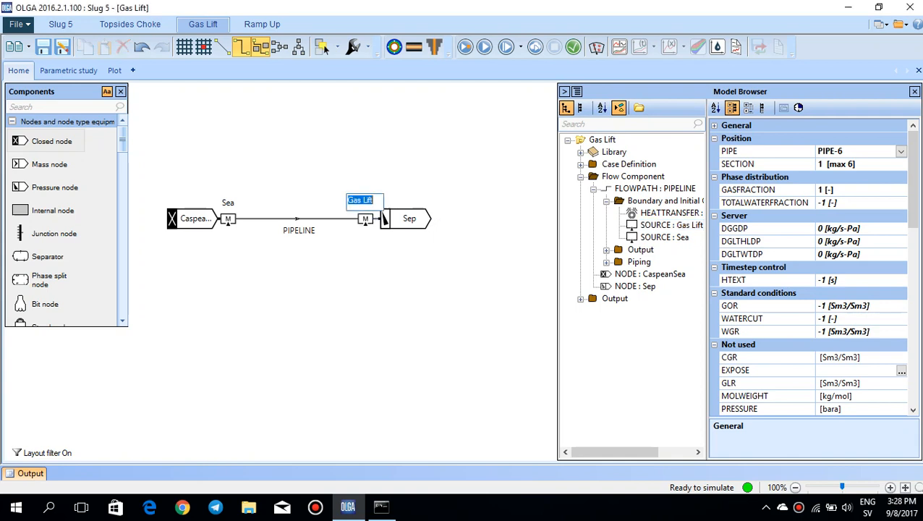
left_click(671, 225)
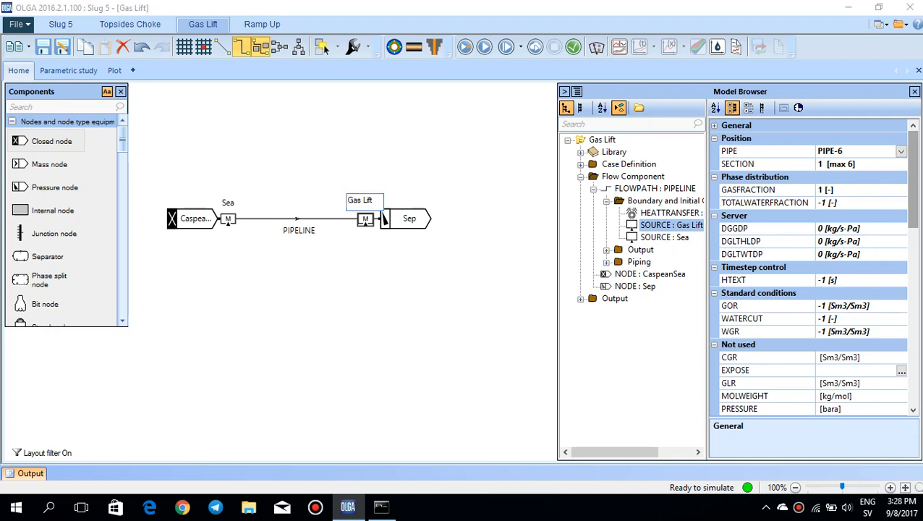
left_click(671, 226)
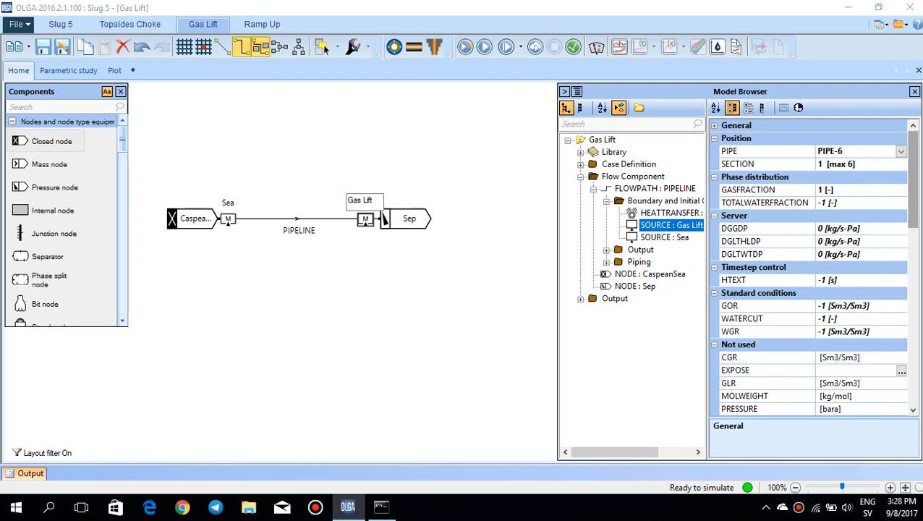
scroll("down", 3)
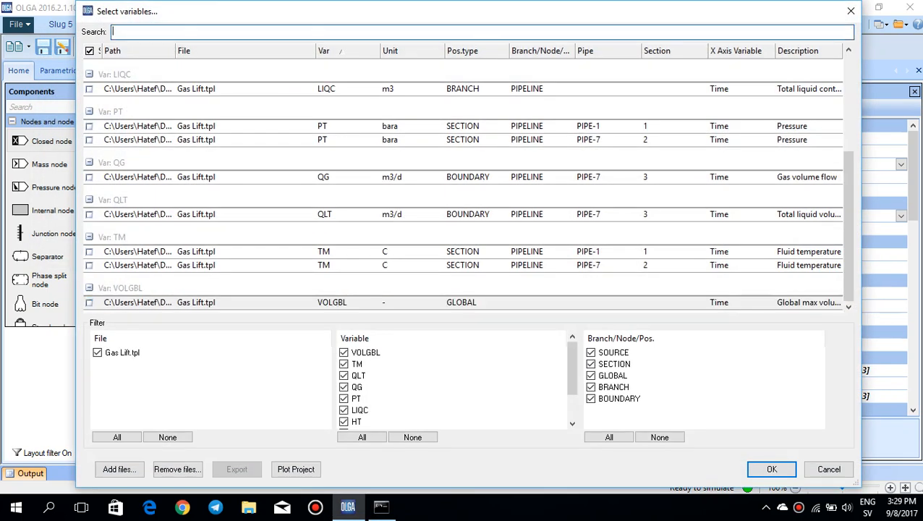
Search QLT and plot the Gas Lift.tpl total liquid volume flow trend
type("QLT")
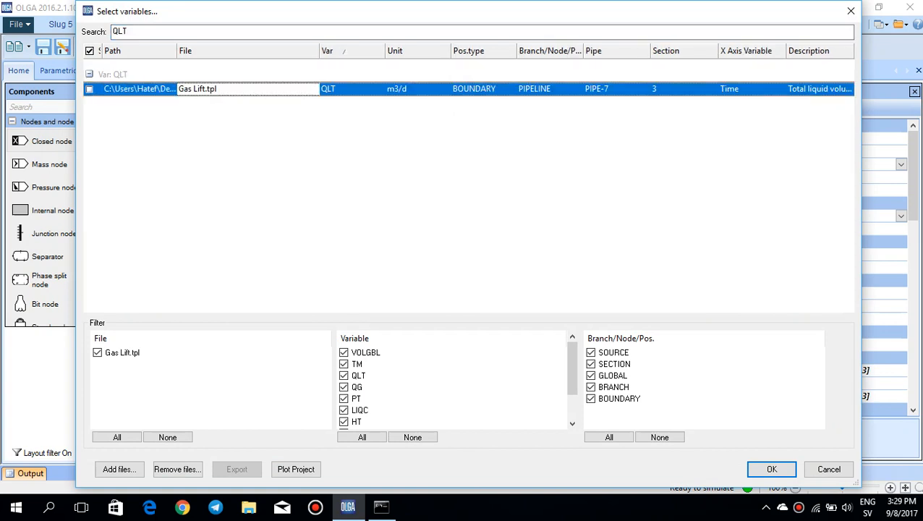
left_click(90, 88)
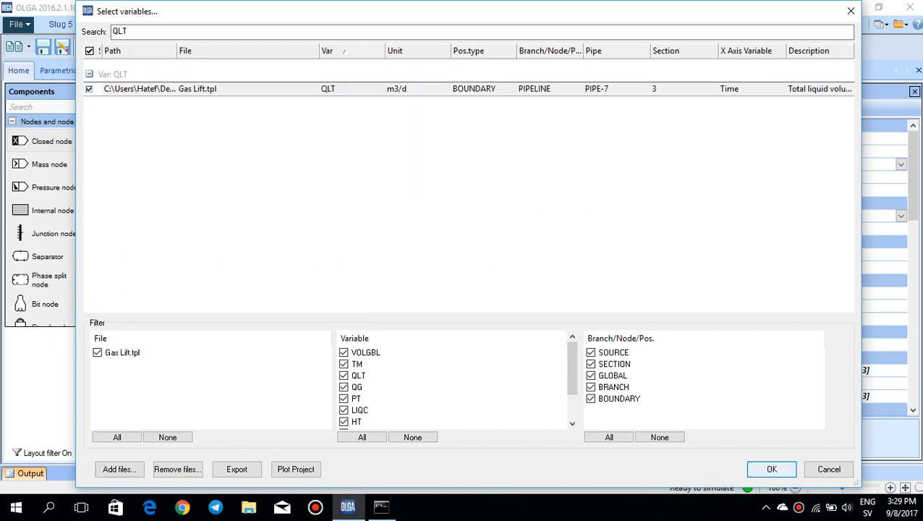
left_click(770, 469)
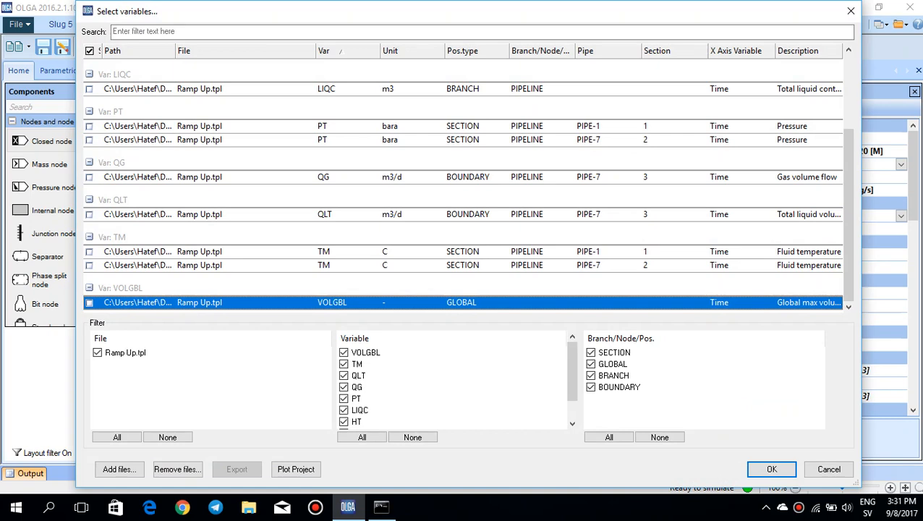
Plot Ramp Up.tpl QLT with the x-axis in hours, then return to the model
left_click(89, 214)
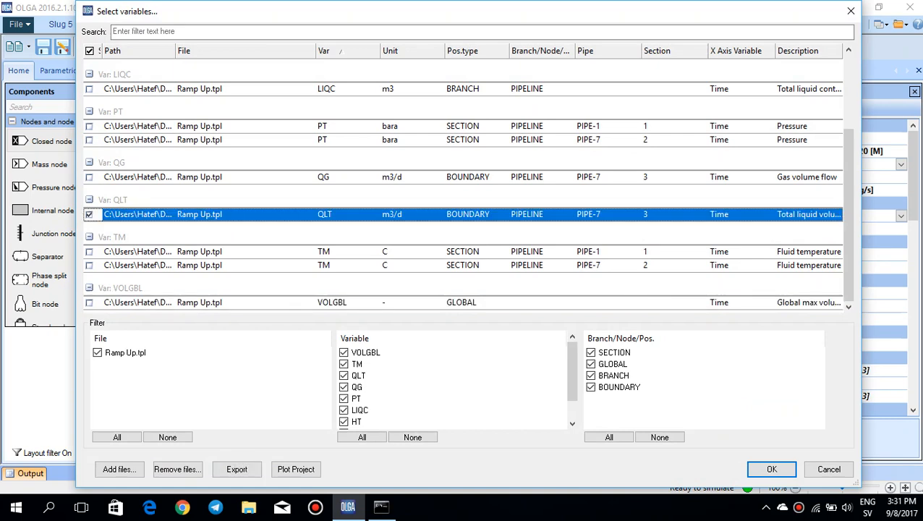
left_click(771, 468)
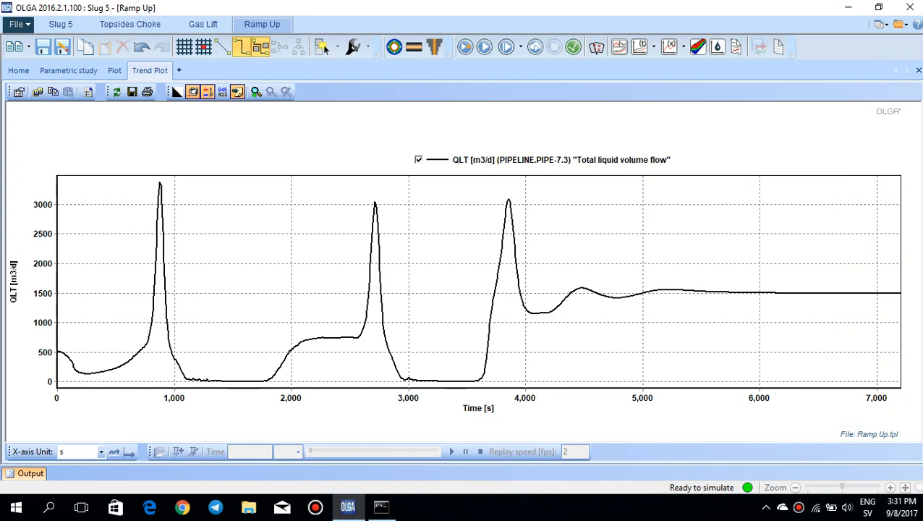
left_click(101, 451)
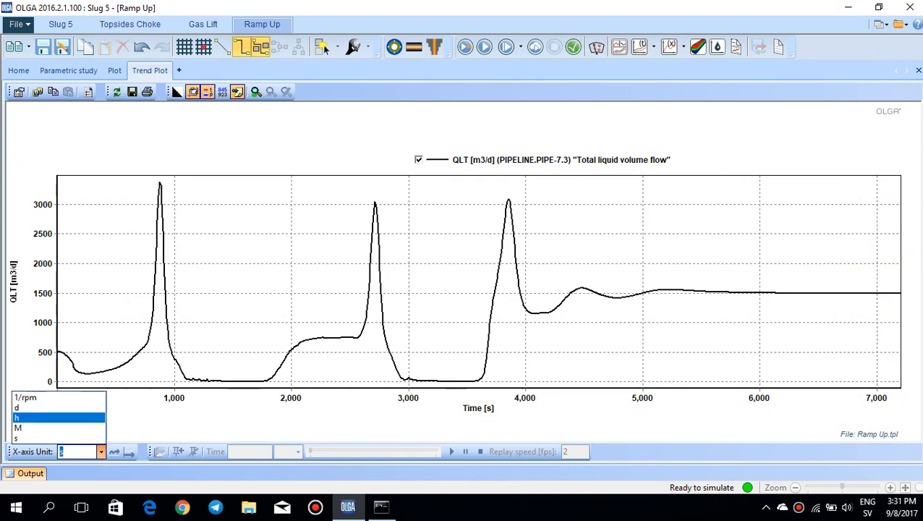
left_click(16, 416)
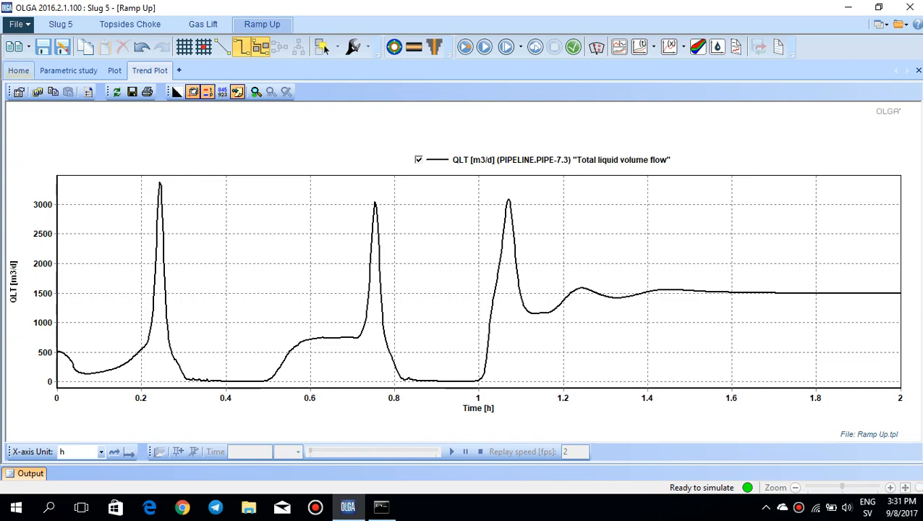
left_click(18, 69)
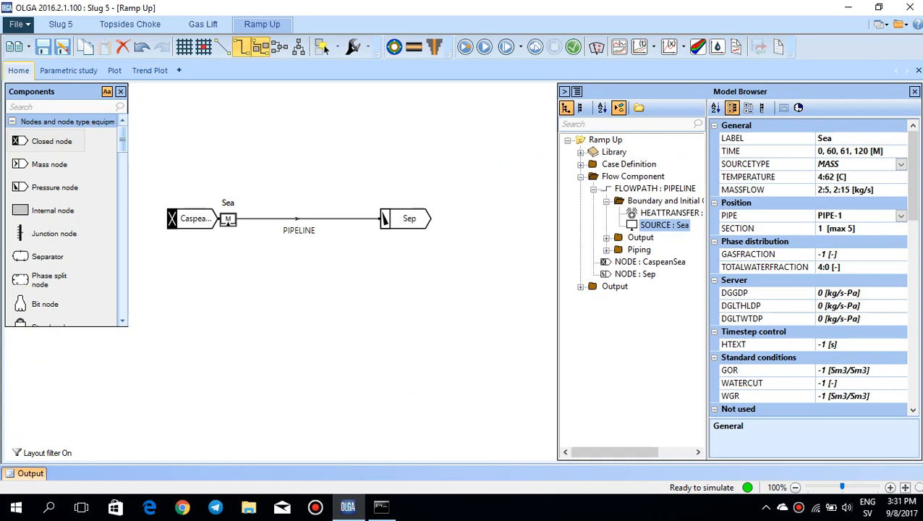